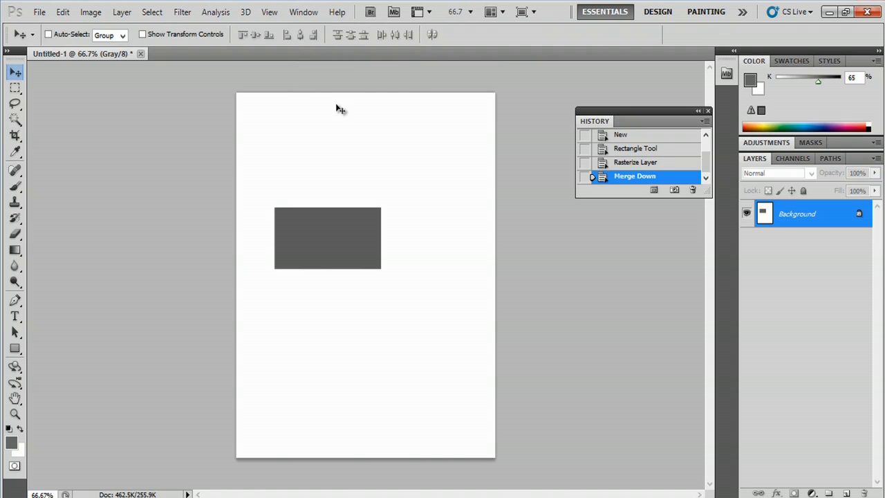
pyautogui.moveTo(500, 291)
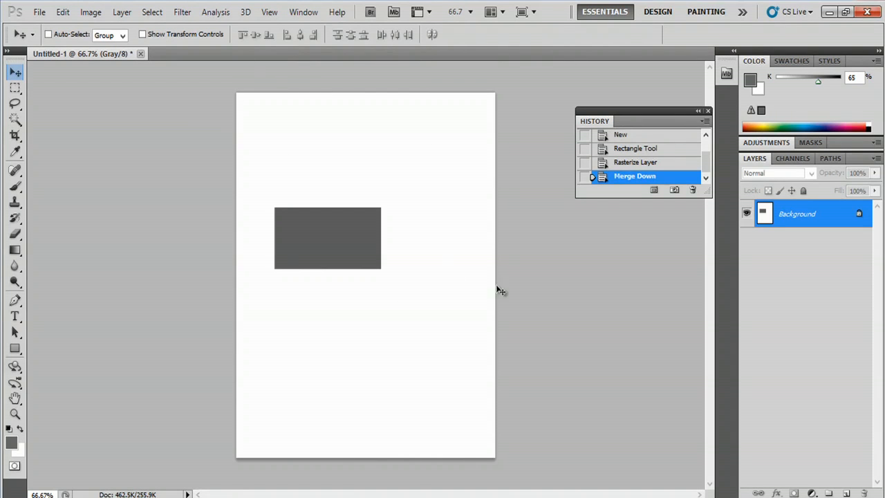
pyautogui.moveTo(511, 181)
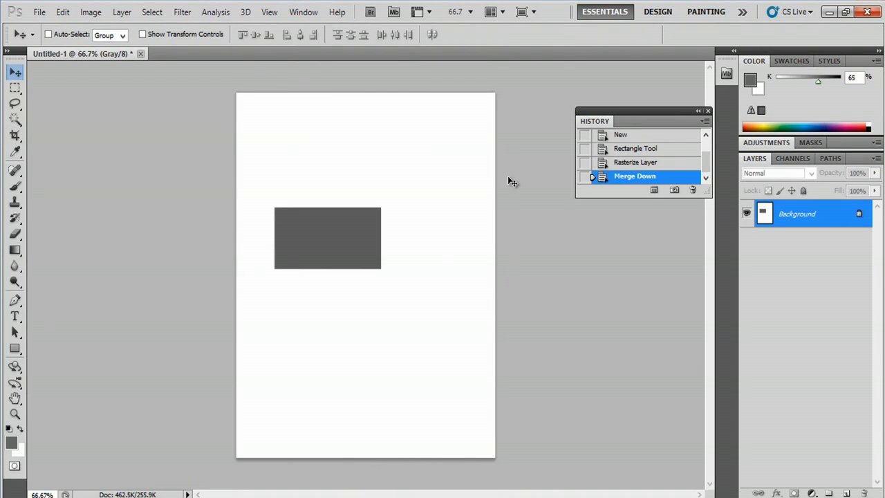
pyautogui.moveTo(511, 73)
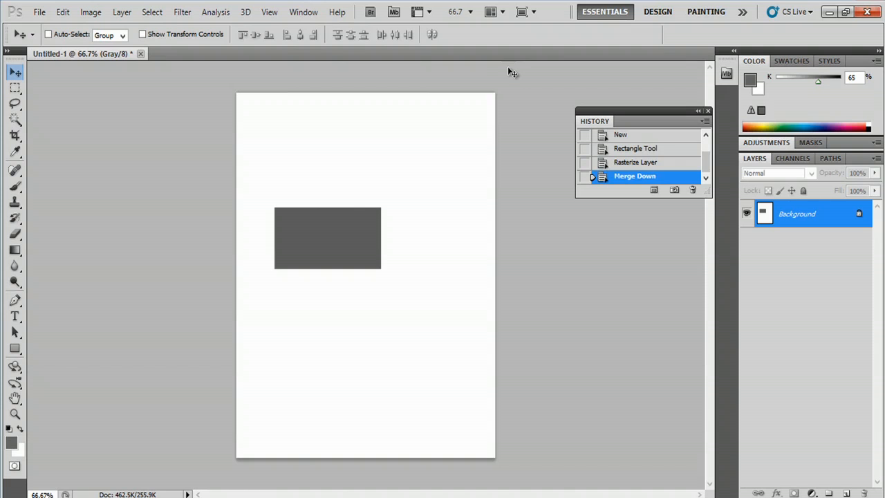
pyautogui.moveTo(715, 396)
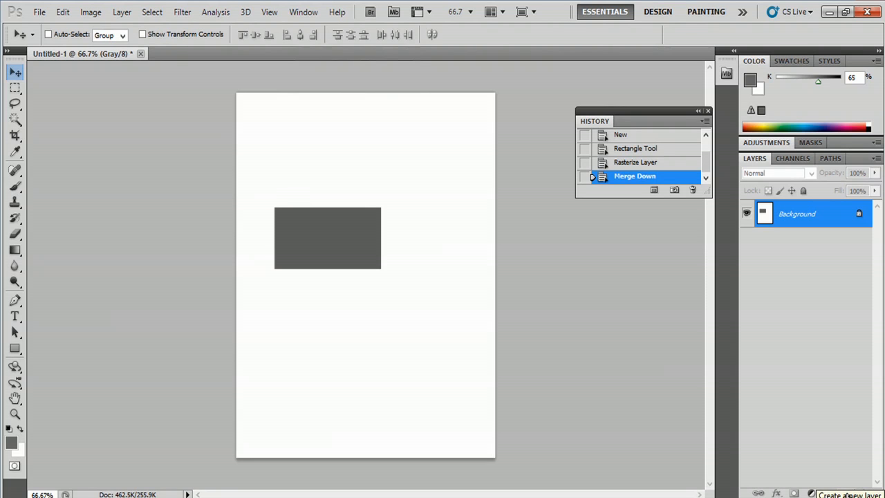
# Add an empty layer above the Background and rename it 'New Layer'
pyautogui.click(833, 493)
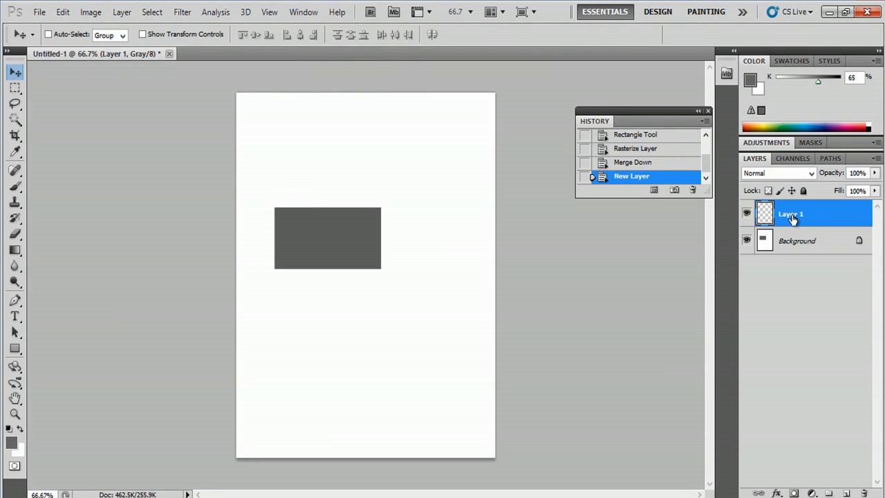
pyautogui.doubleClick(790, 214)
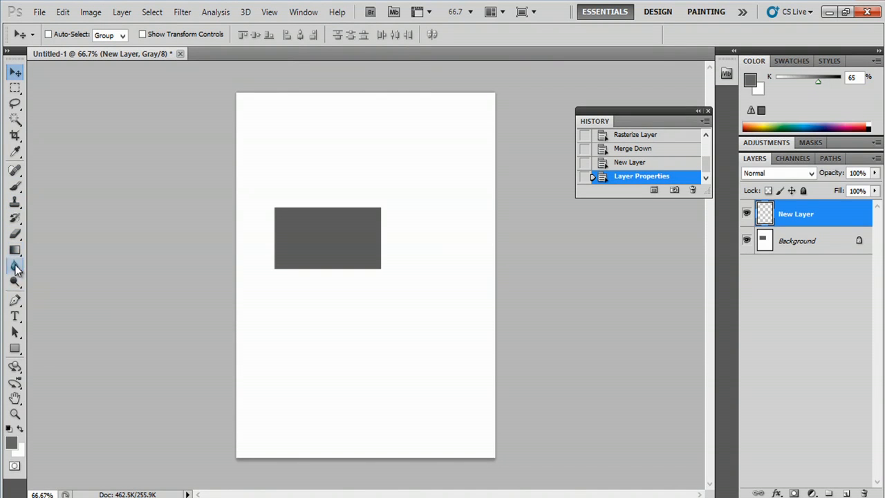
# Pick the Ellipse Tool and draw white circle eyes in the rectangle's upper part
pyautogui.click(15, 349)
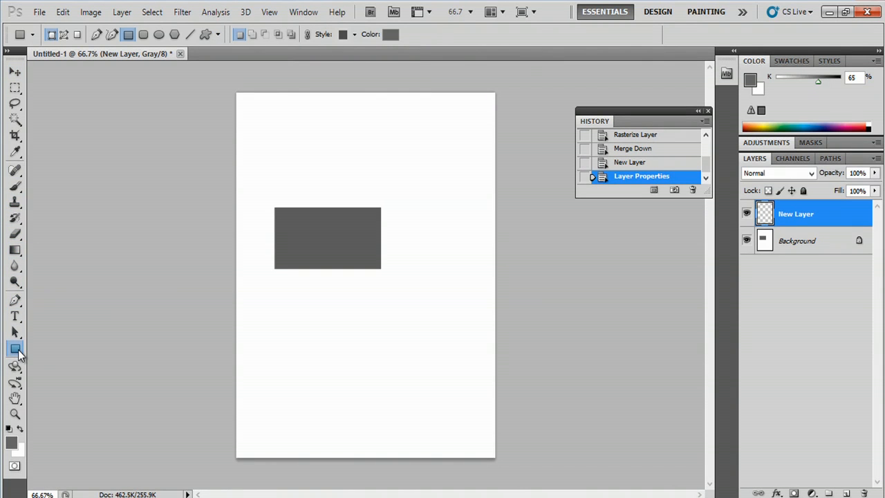
pyautogui.click(15, 348)
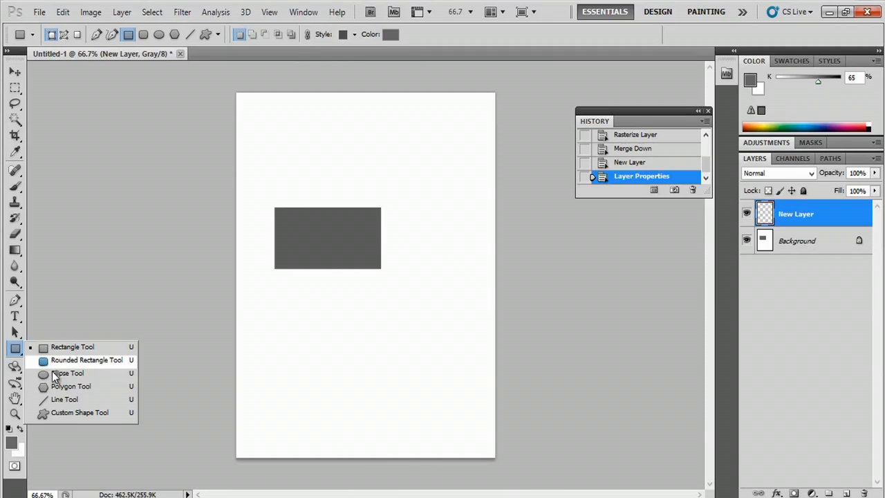
pyautogui.click(67, 372)
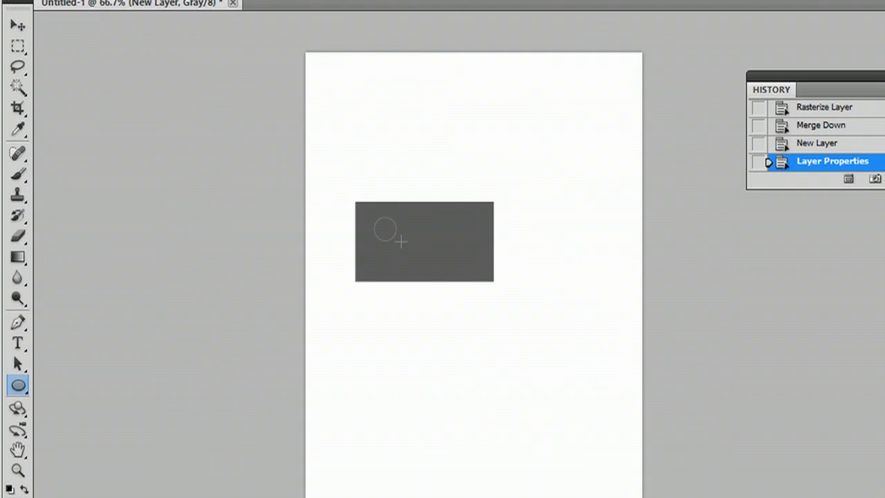
pyautogui.moveTo(387, 232); pyautogui.dragTo(397, 242)
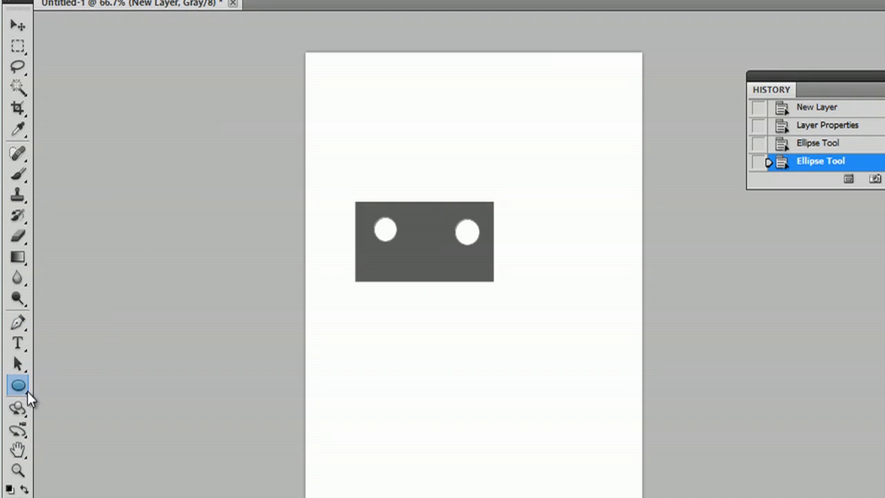
# Draw a white slanted mouth line below the eyes with the Line Tool, then select Move Tool
pyautogui.click(18, 385)
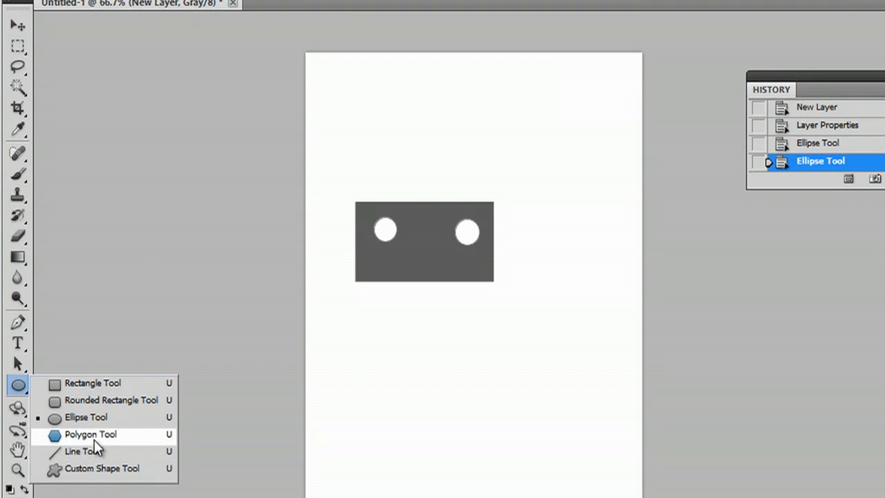
pyautogui.click(81, 450)
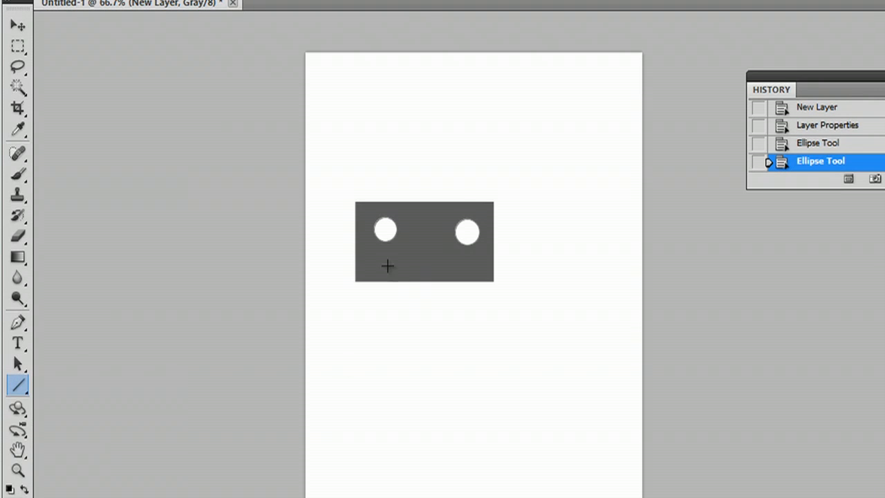
pyautogui.moveTo(388, 266); pyautogui.dragTo(449, 263)
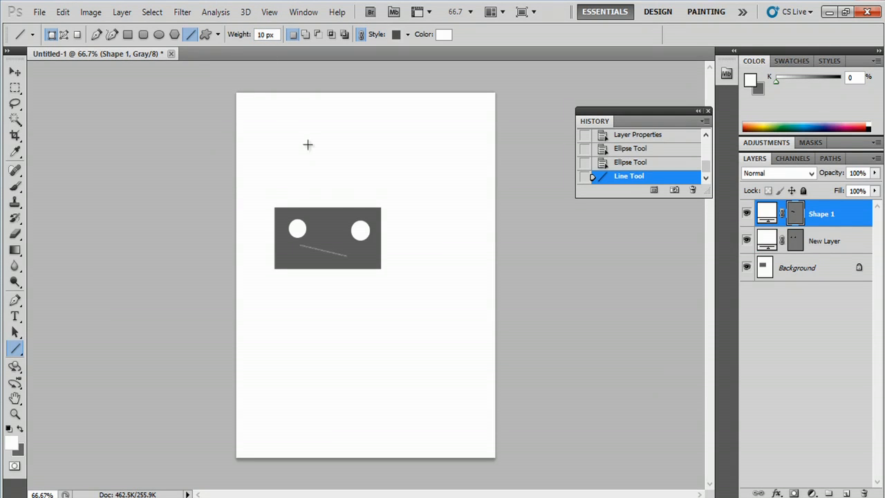
pyautogui.moveTo(301, 246); pyautogui.dragTo(356, 272)
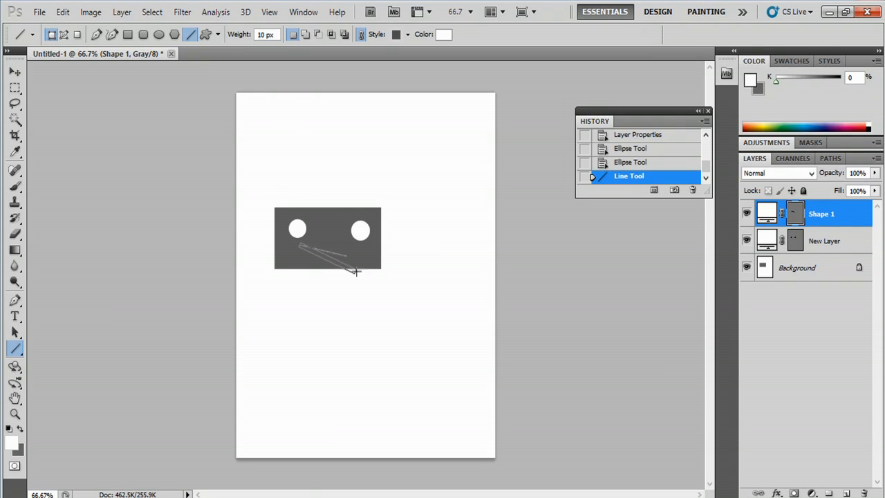
pyautogui.moveTo(302, 244); pyautogui.dragTo(360, 263)
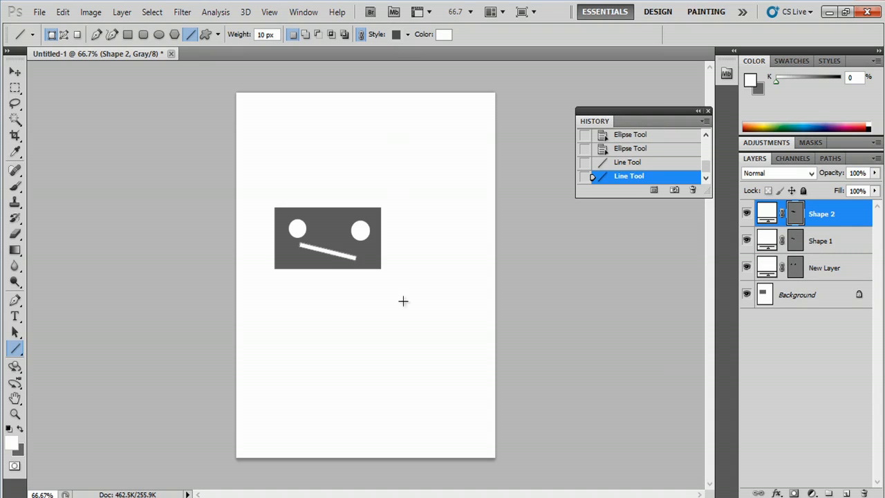
pyautogui.click(15, 72)
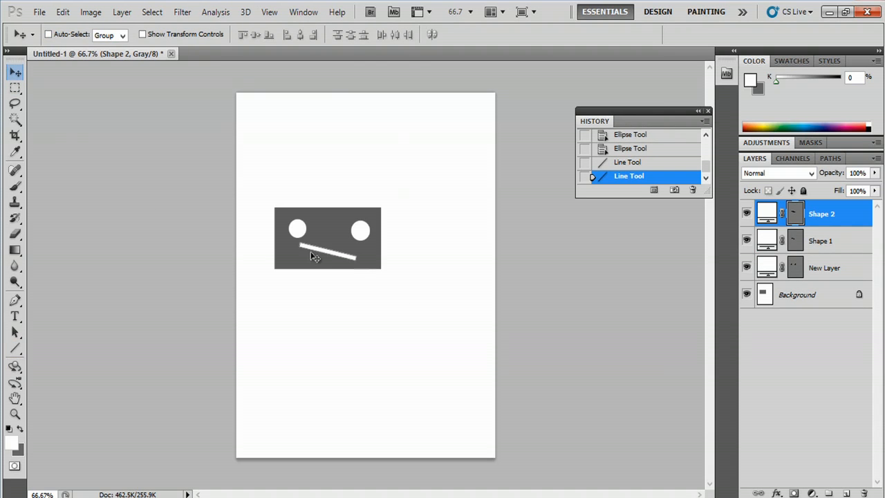